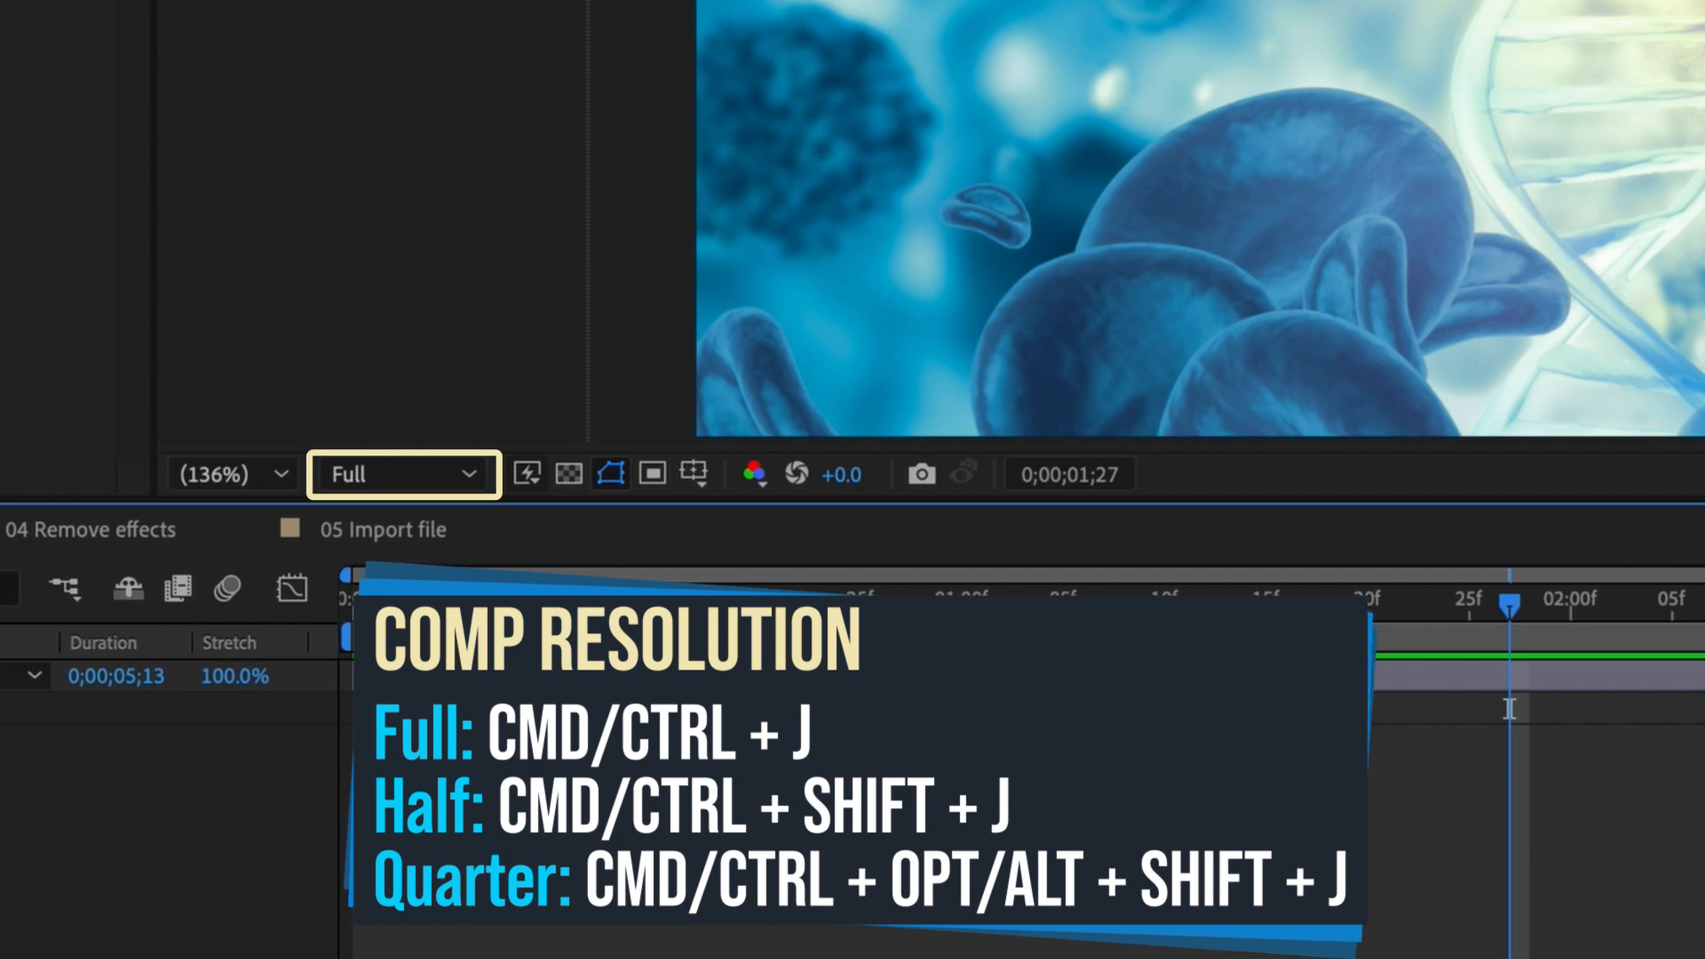
- Set the Composition panel preview resolution to Full
{"action": "left_click", "coordinate": [400, 472]}
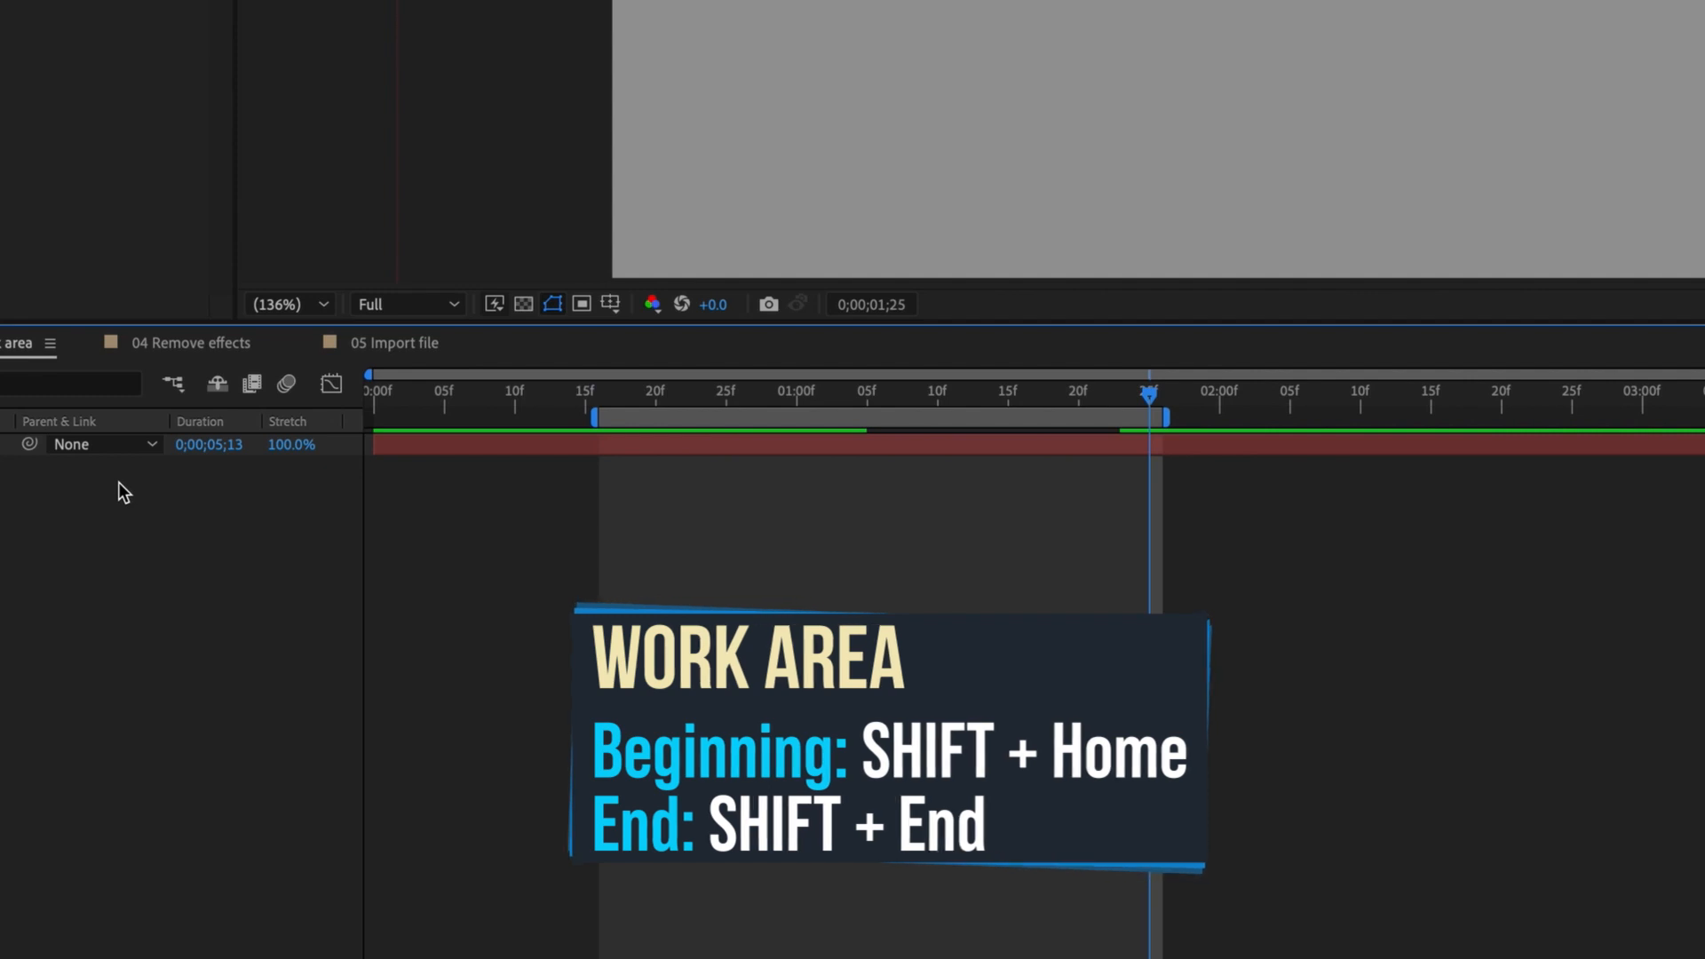
- Bring up the Effect menu to browse the Color Correction effects
{"action": "left_click", "coordinate": [134, 10]}
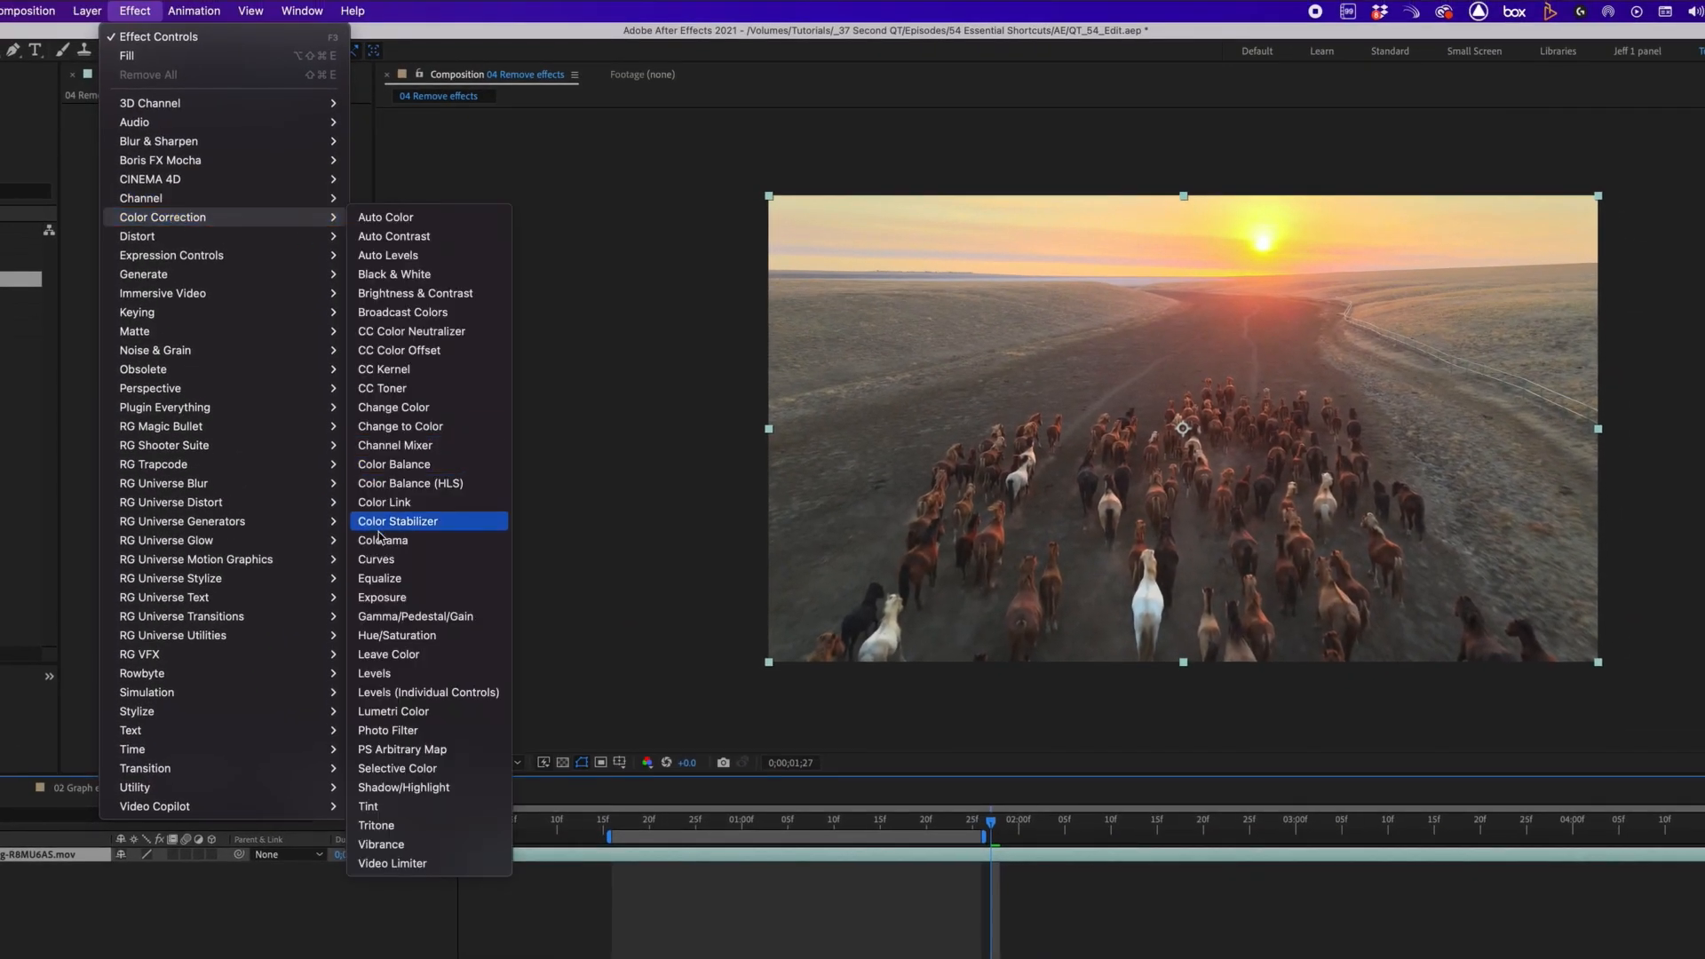